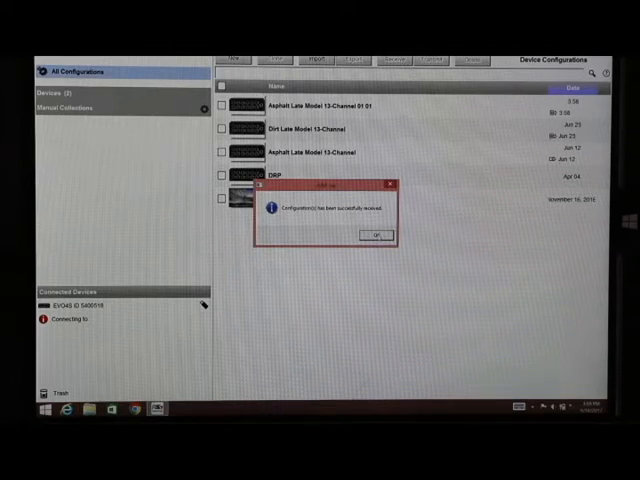
Acknowledge the received EVO4S configuration and view its channel list
click(377, 235)
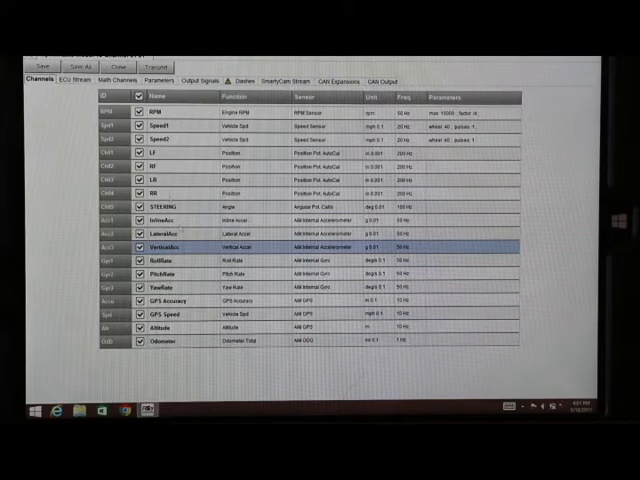
Reassign Acc1/Acc2 to LateralAcc and InlineAcc, and Gyr1/Gyr2 to PitchRate and RollRate
click(160, 219)
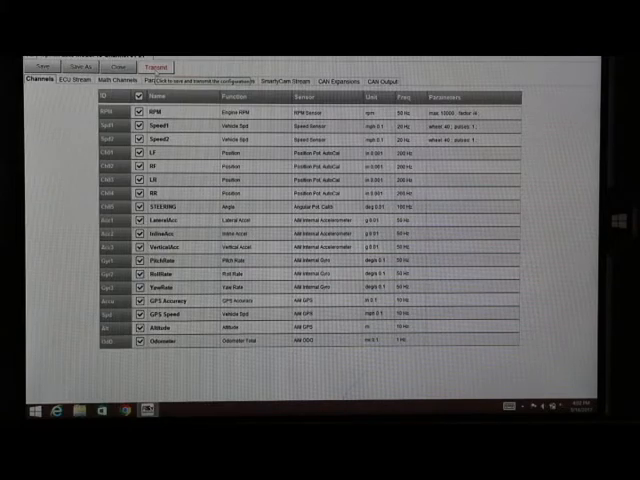
Transmit the corrected configuration to the EVO4S and confirm the success message
click(151, 53)
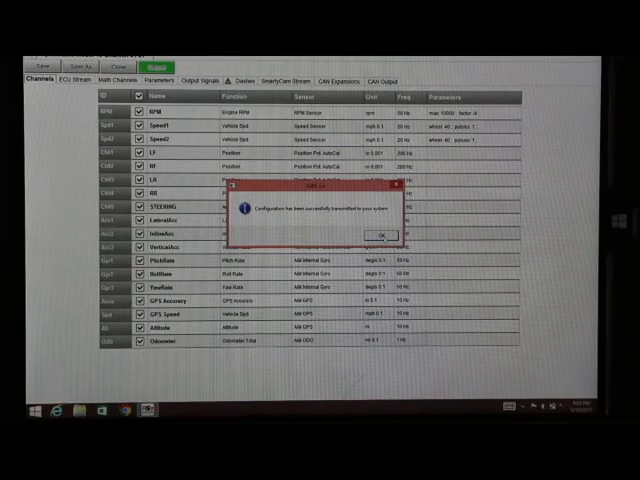
click(380, 235)
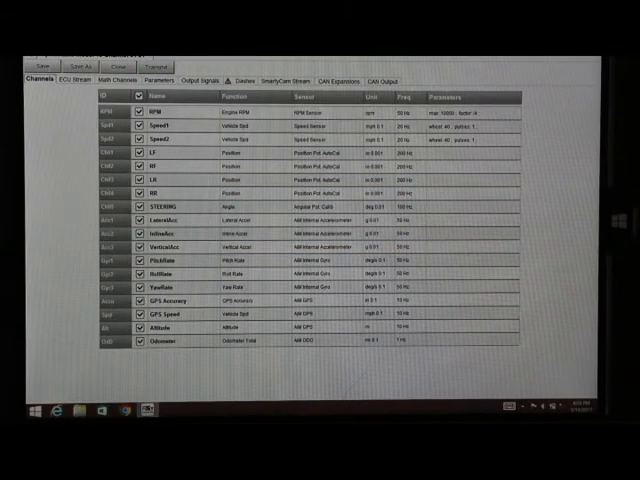